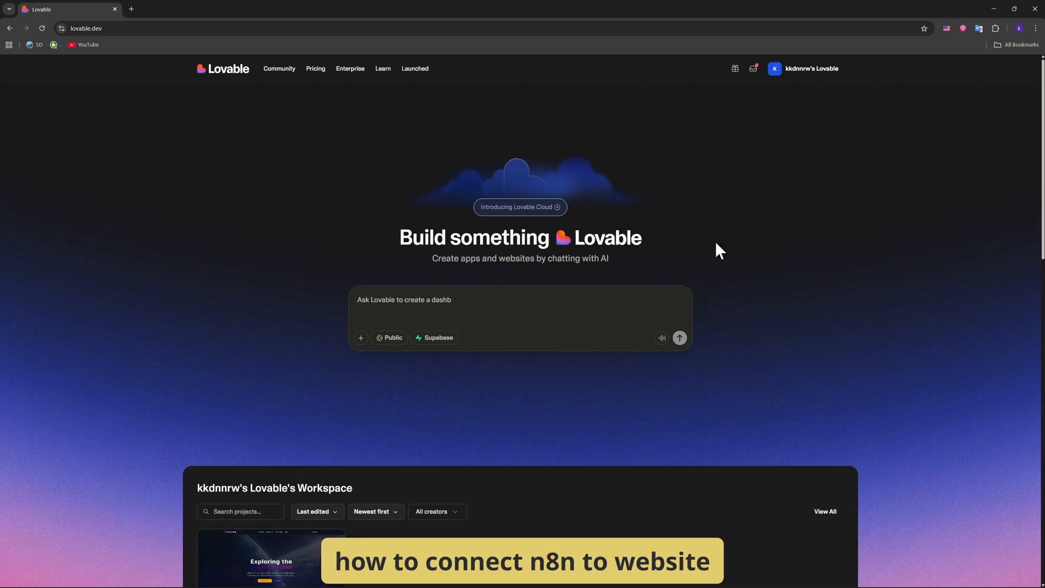
# - Begin adding the first trigger to the empty n8n workflow canvas
pyautogui.scroll(-3)
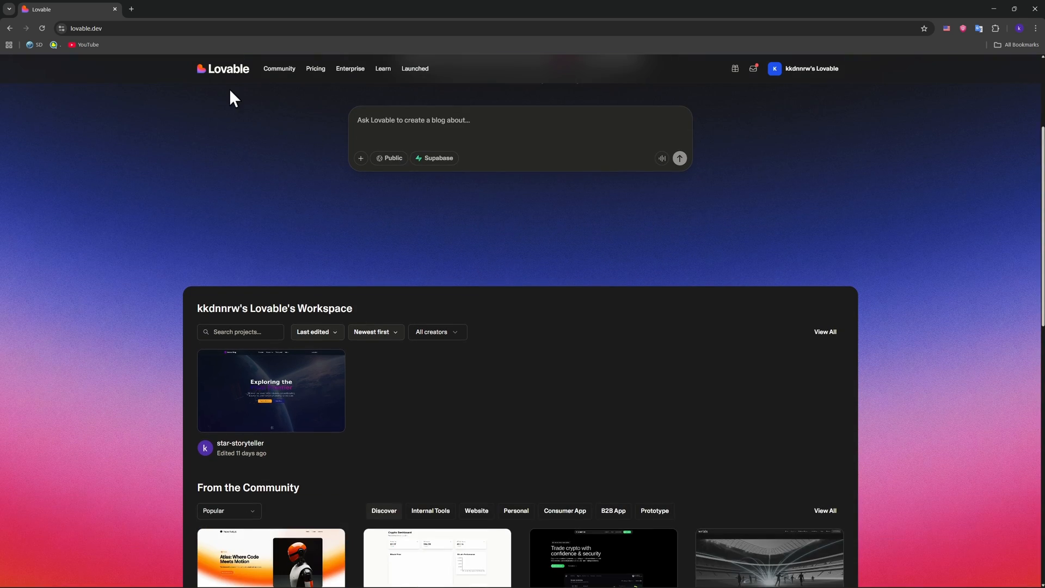
pyautogui.click(239, 8)
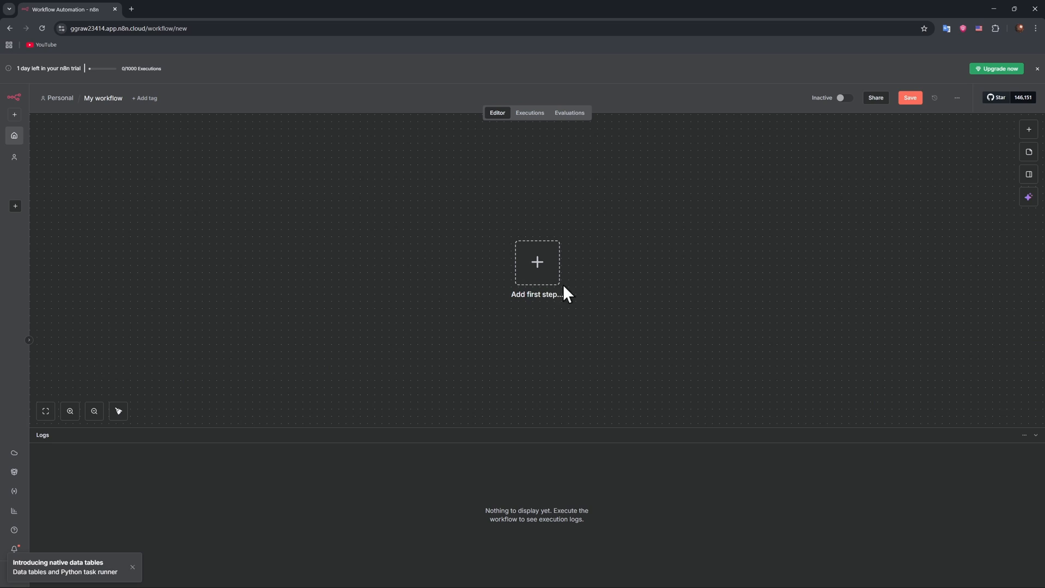
pyautogui.moveTo(529, 277)
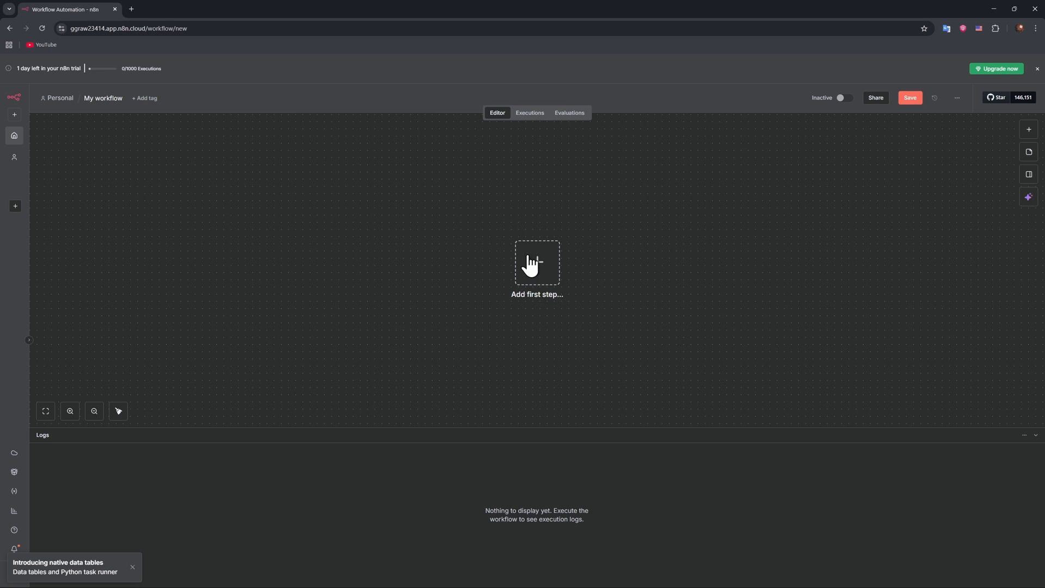
pyautogui.click(536, 263)
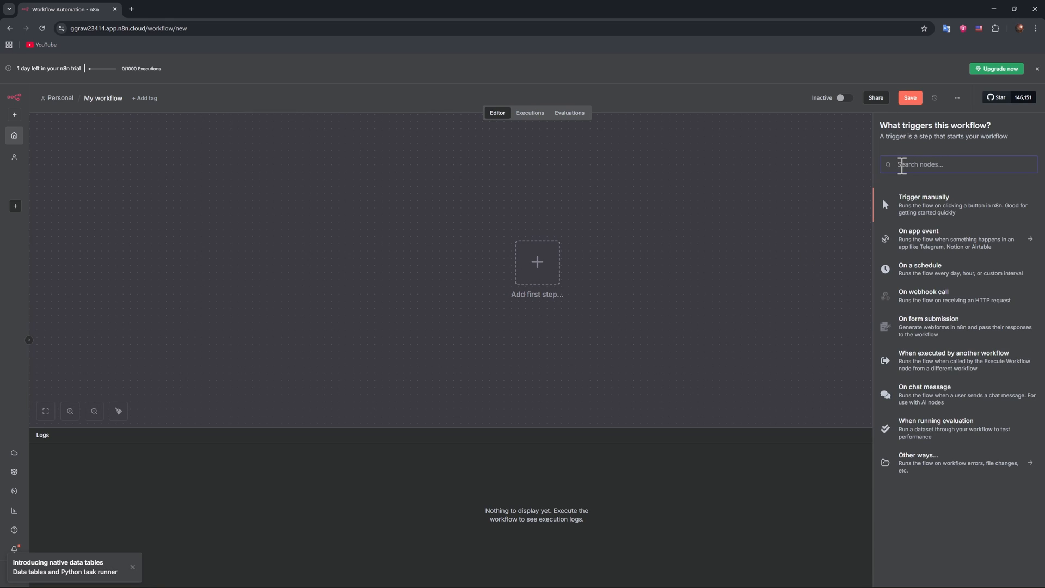
# - Search 'web' and choose the Webhook trigger, generating its test URL
pyautogui.write('web')
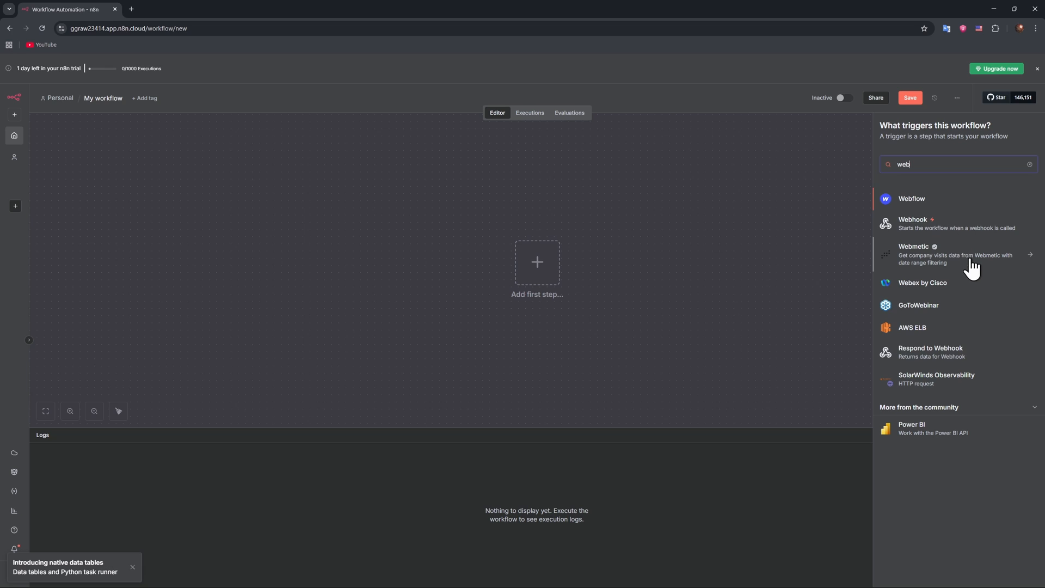
pyautogui.moveTo(920, 314)
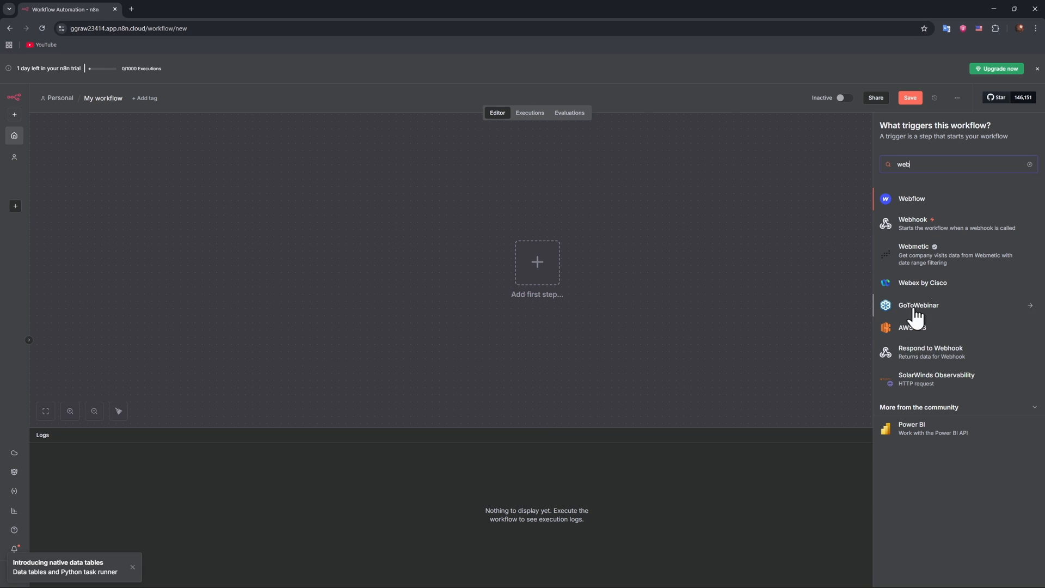
pyautogui.click(914, 224)
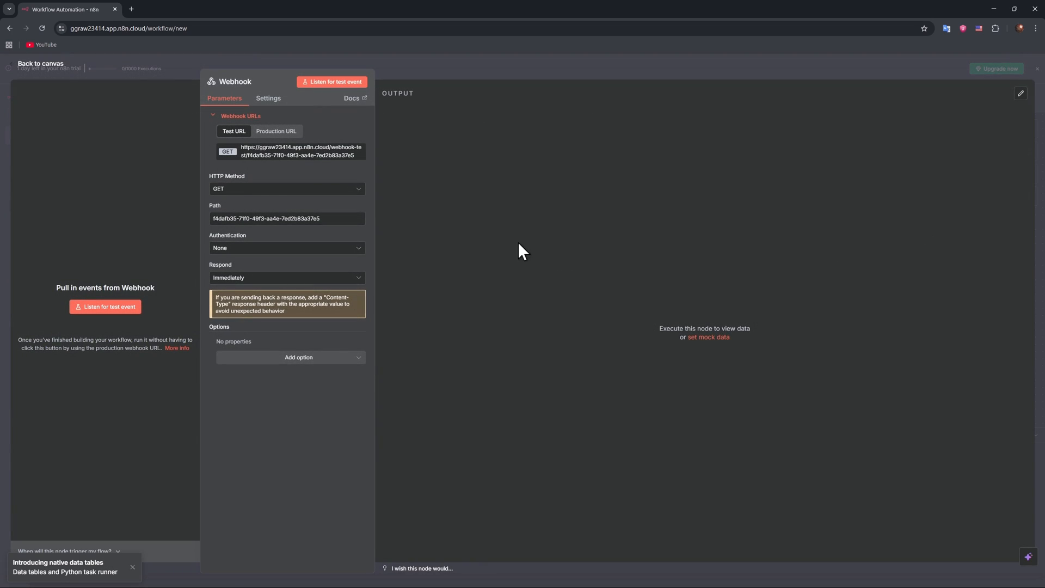
# - Set the webhook's HTTP Method to POST, then open the star-storyteller project in Lovable
pyautogui.click(287, 189)
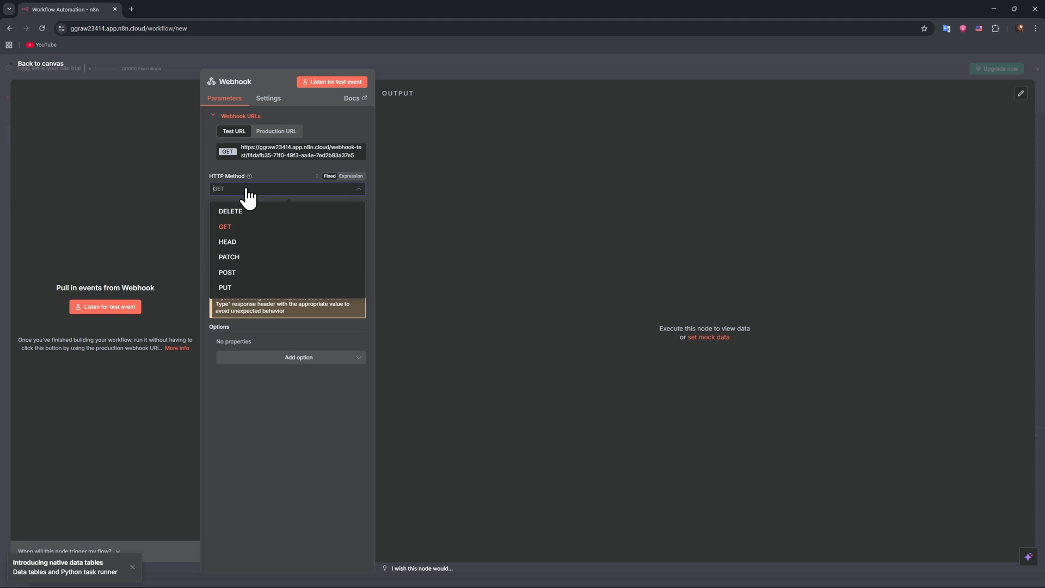
pyautogui.click(227, 272)
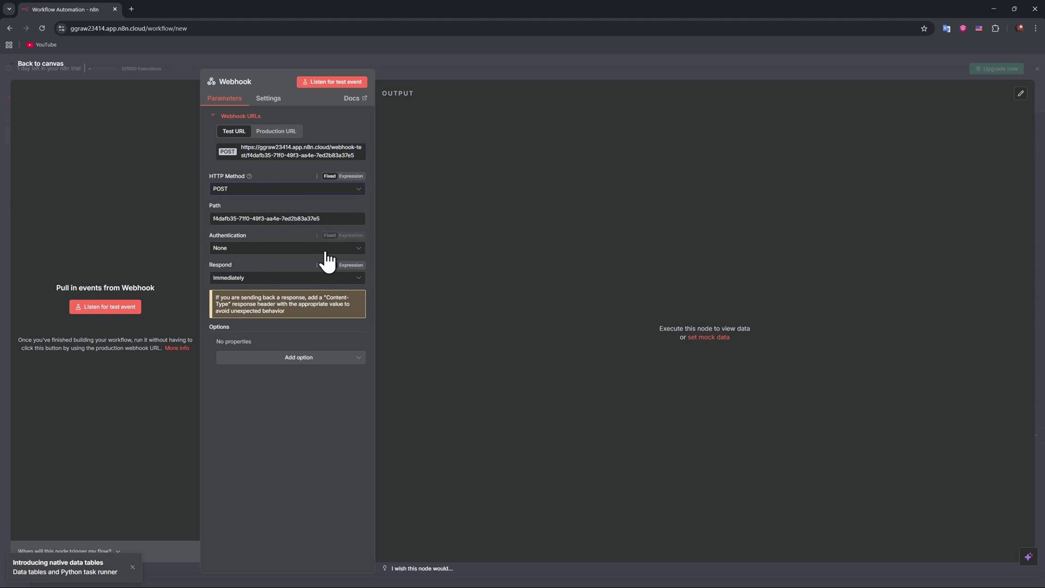
pyautogui.moveTo(276, 130)
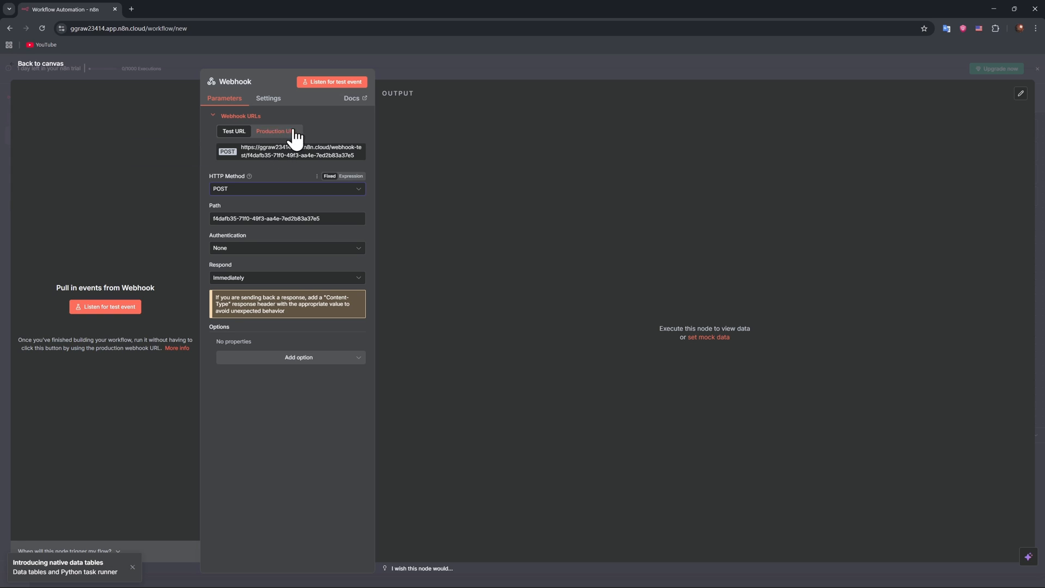
pyautogui.moveTo(304, 155)
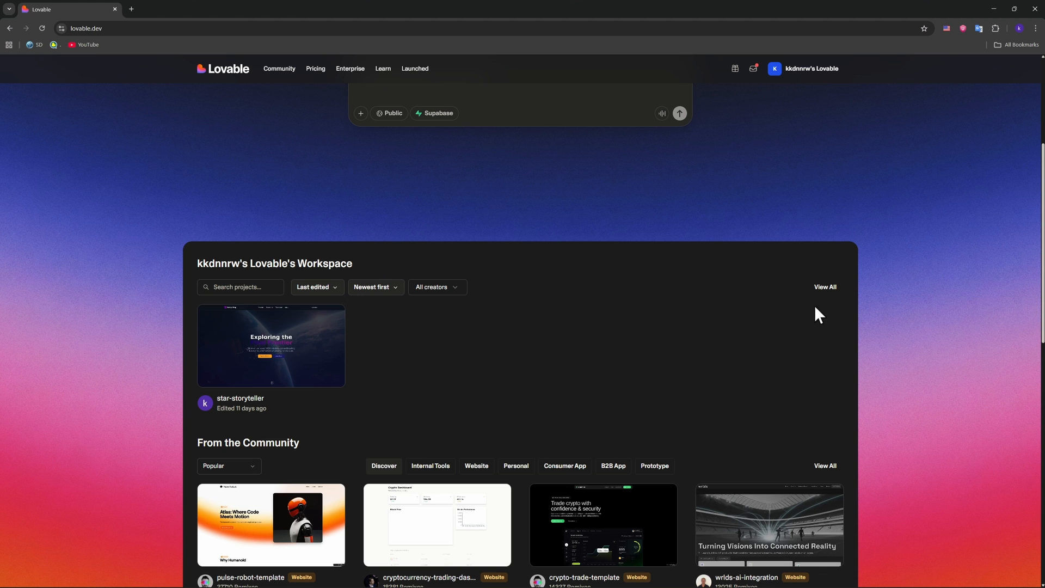
pyautogui.moveTo(249, 402)
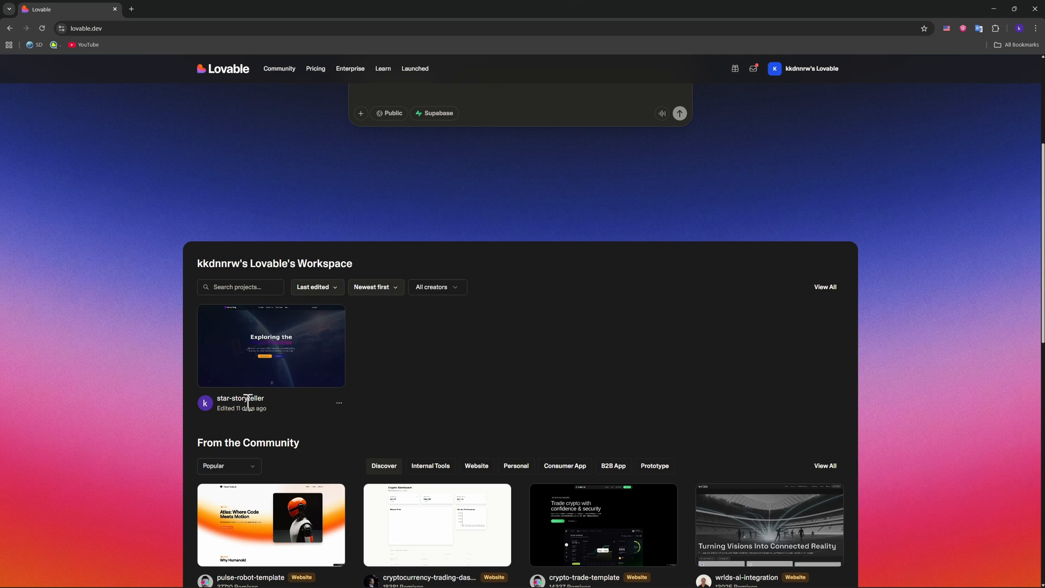
pyautogui.click(272, 346)
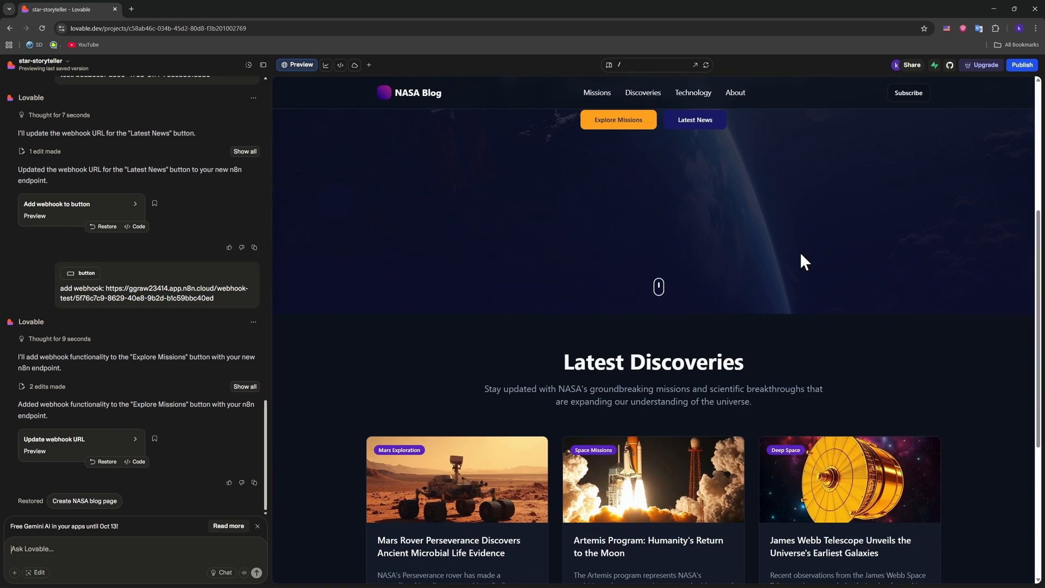
# - Select the NASA Blog hero image and attach the n8n webhook URL as its link
pyautogui.scroll(-3)
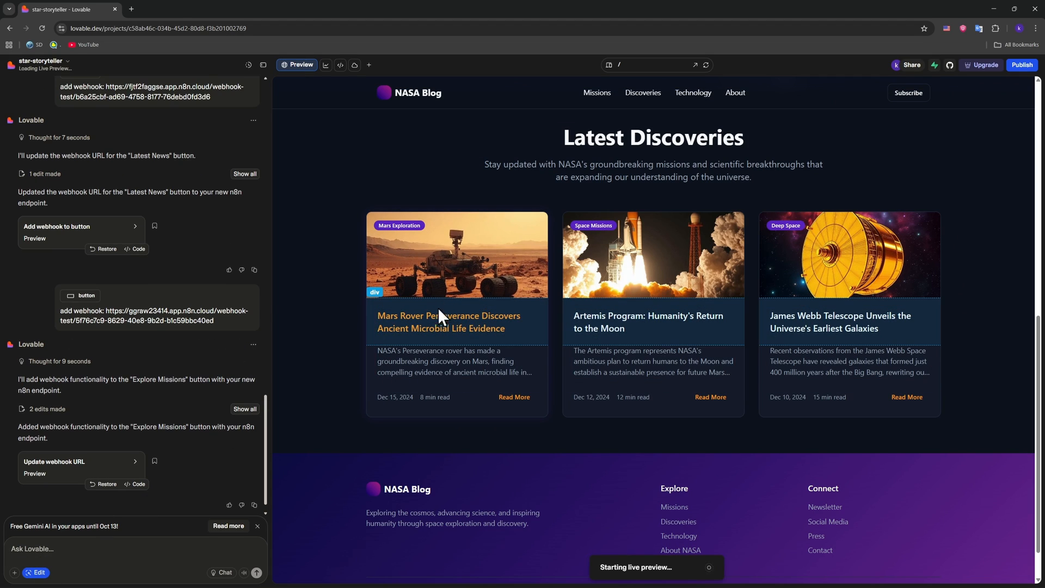
pyautogui.click(444, 260)
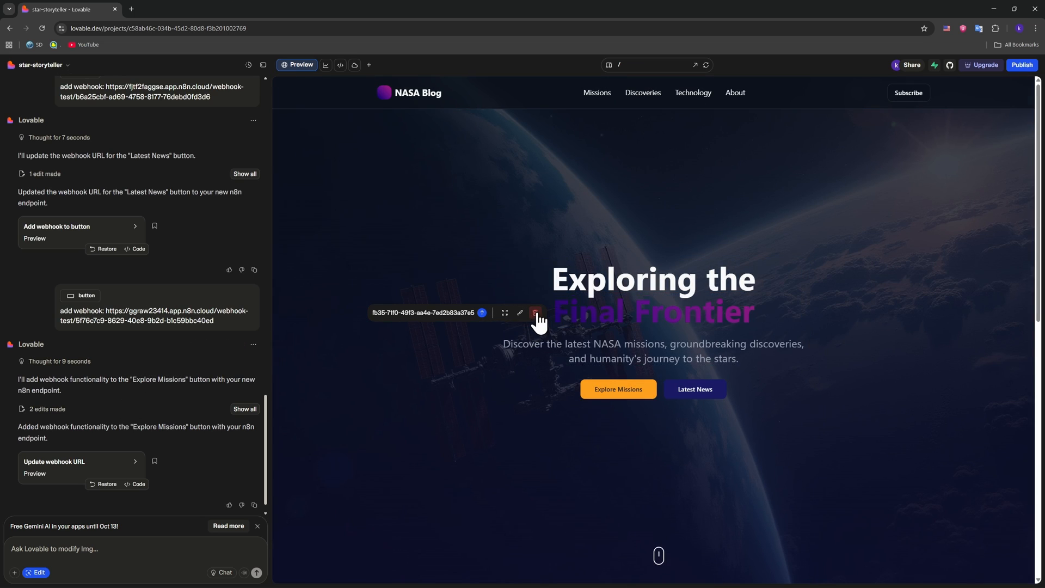
pyautogui.click(536, 313)
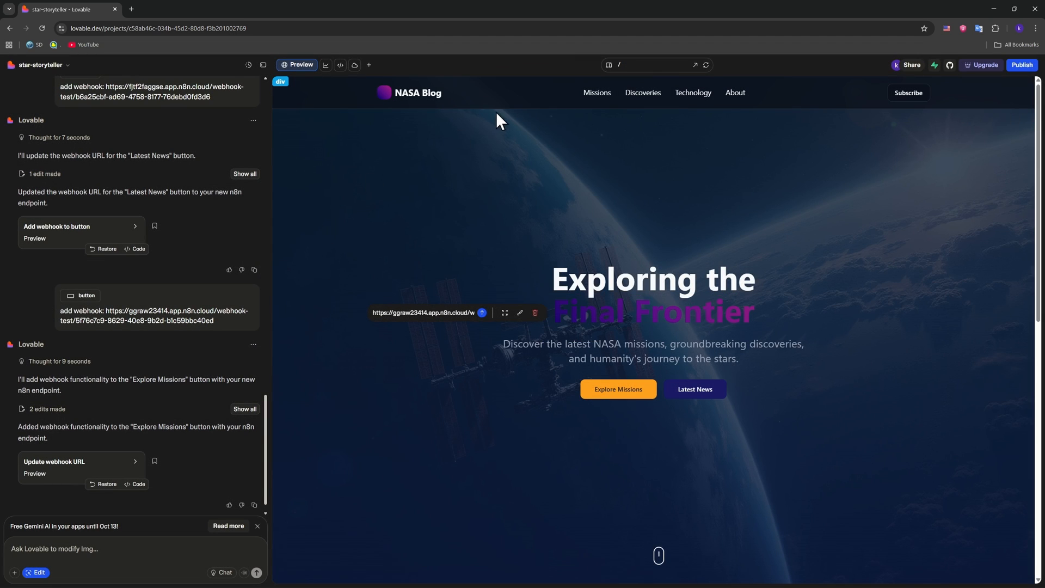
pyautogui.moveTo(656, 64)
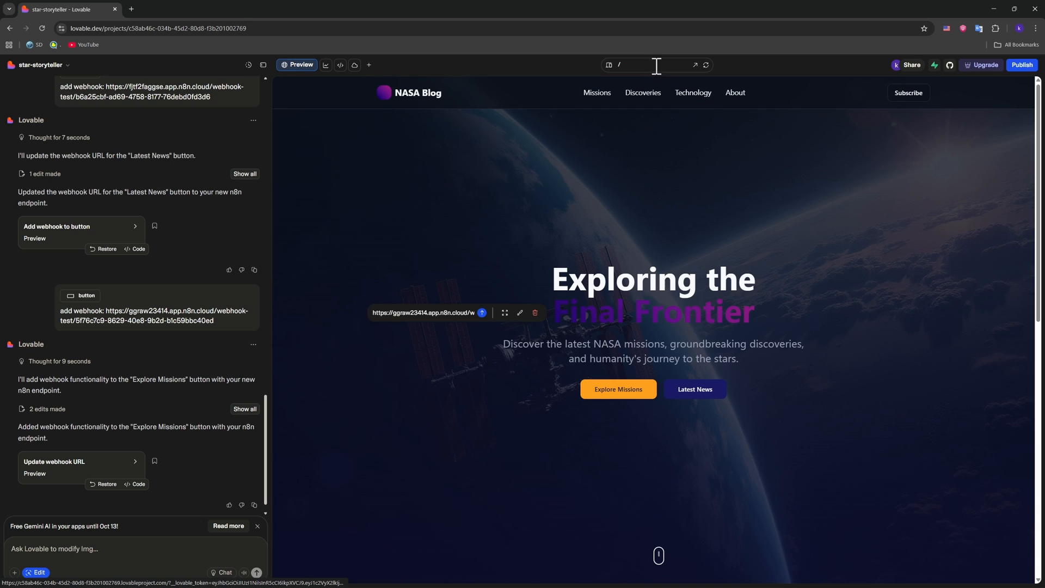
pyautogui.moveTo(908, 93)
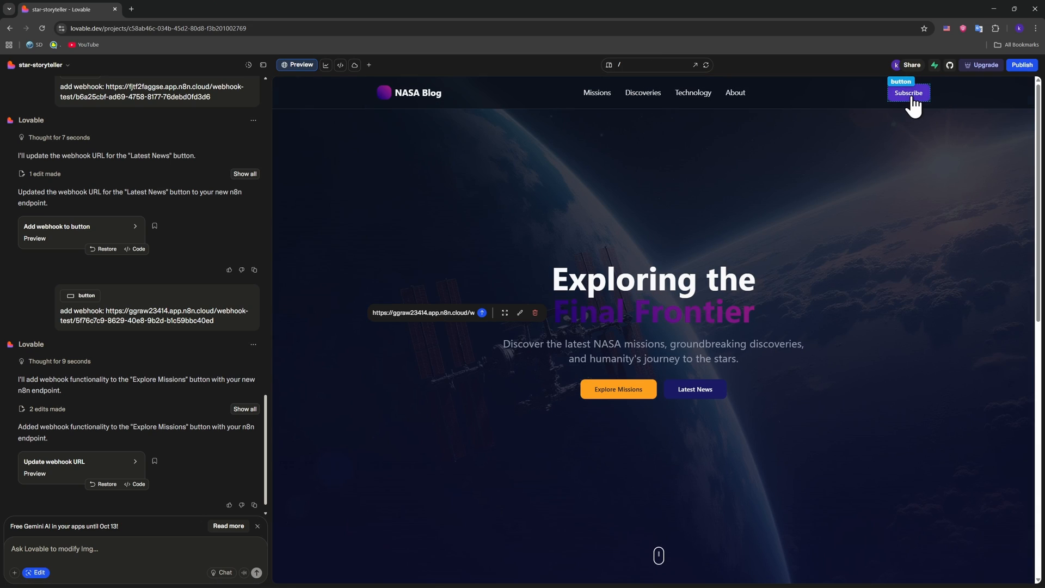
pyautogui.scroll(-3)
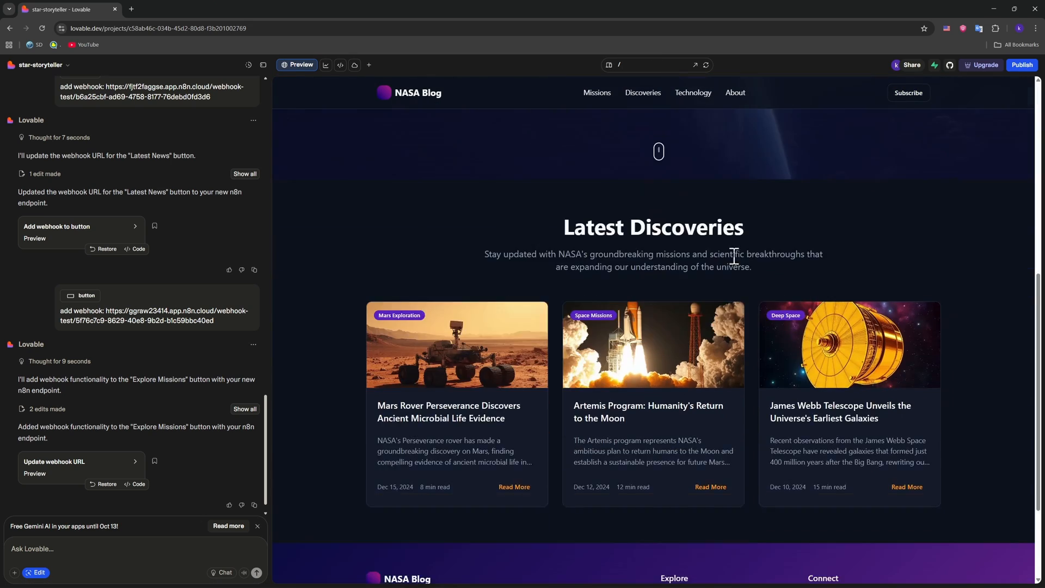
pyautogui.scroll(3)
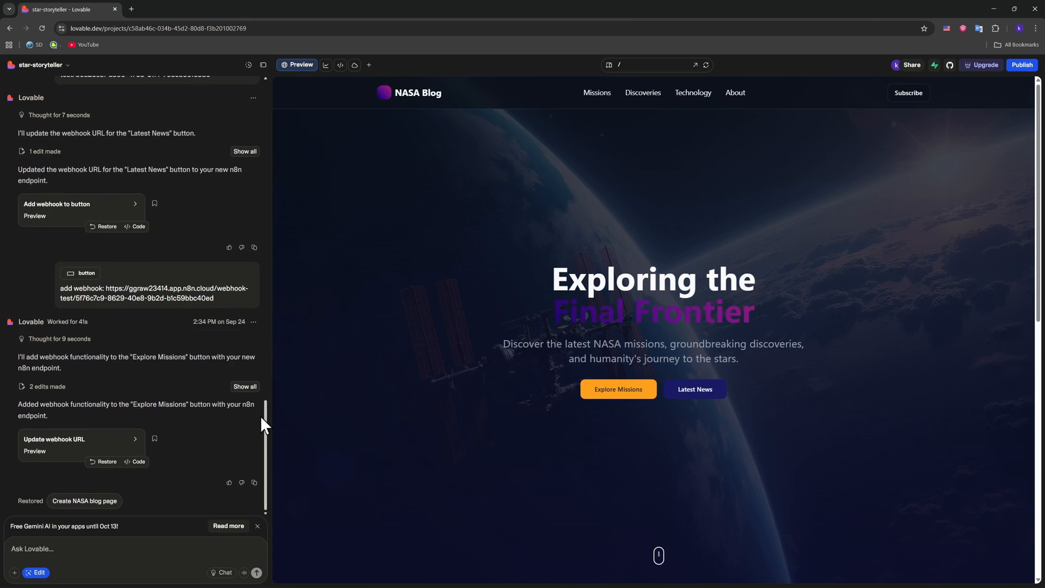
pyautogui.moveTo(260, 452)
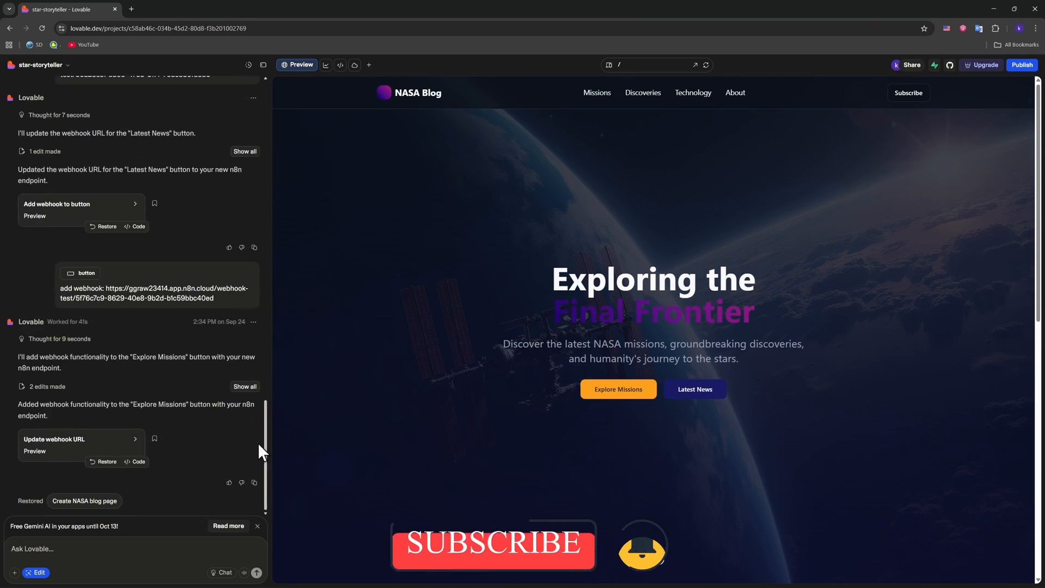
pyautogui.click(666, 287)
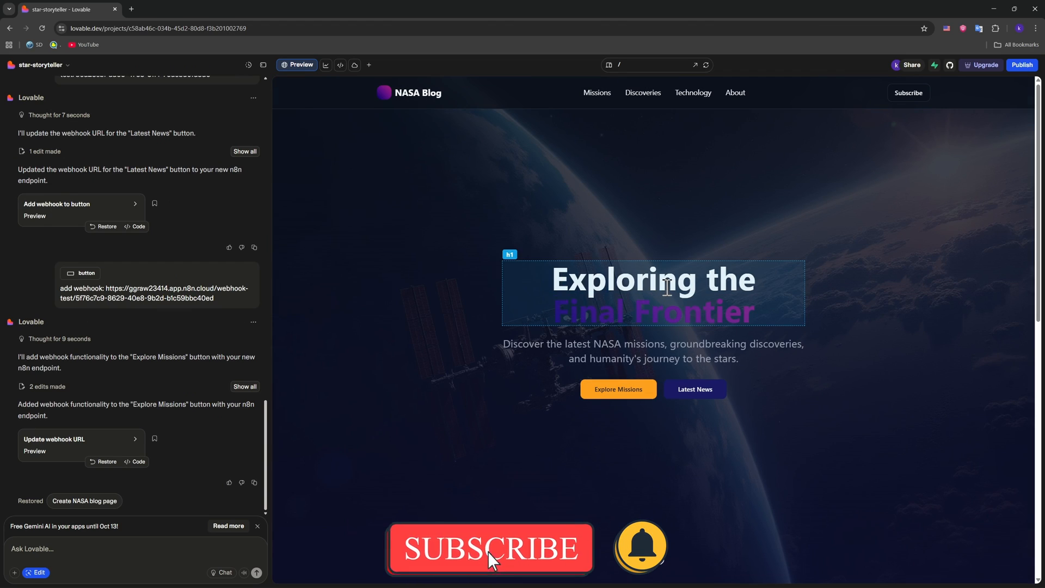